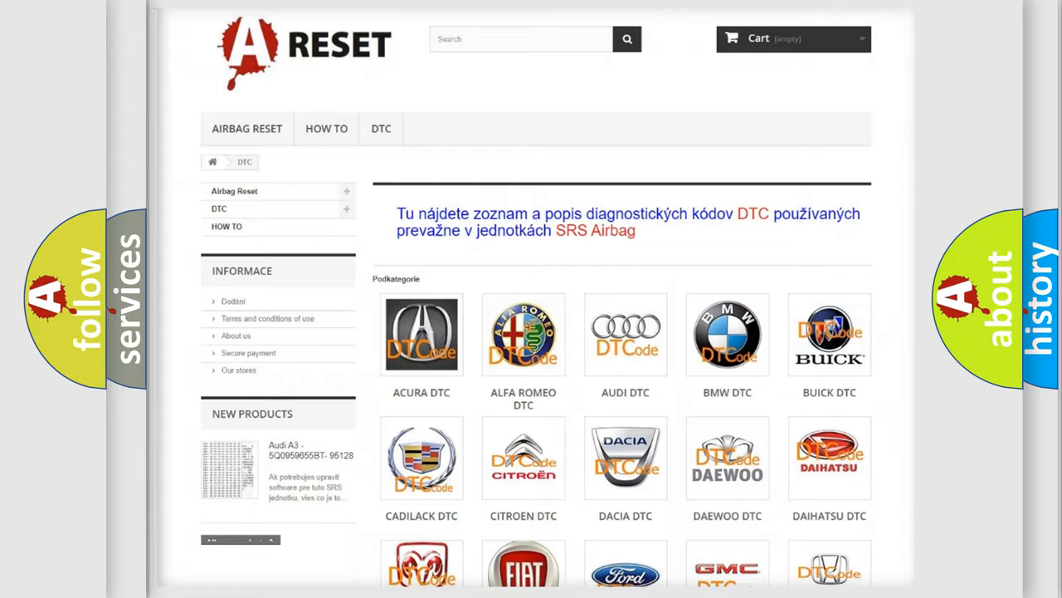
Step: Open the FIAT DTC tile's page of Fiat airbag diagnostic code subcategories and scan its list
{"action": "scroll", "scroll_direction": "down", "scroll_amount": 3}
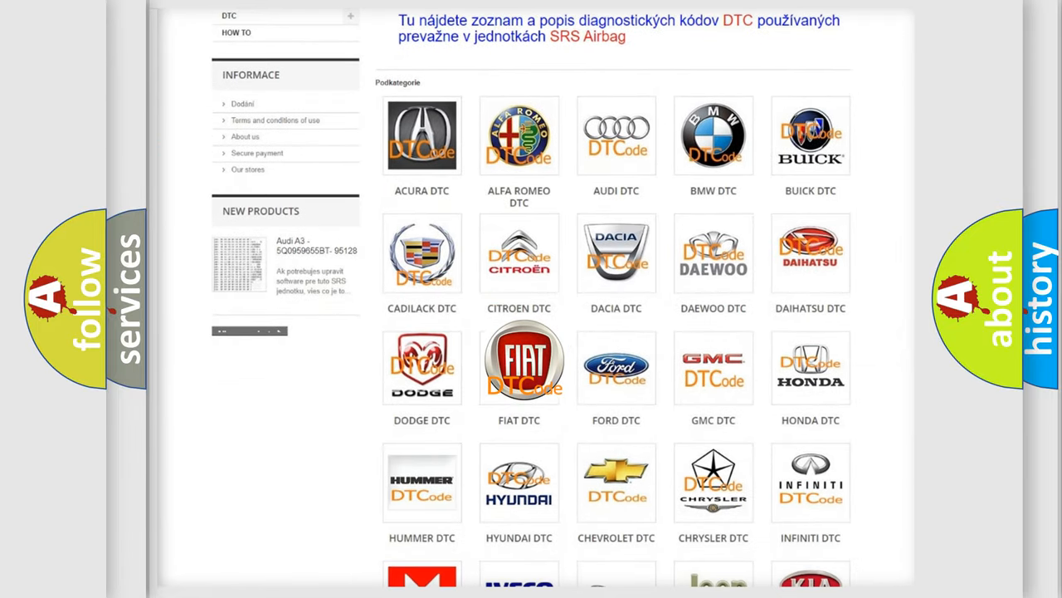
{"action": "left_click", "coordinate": [518, 360]}
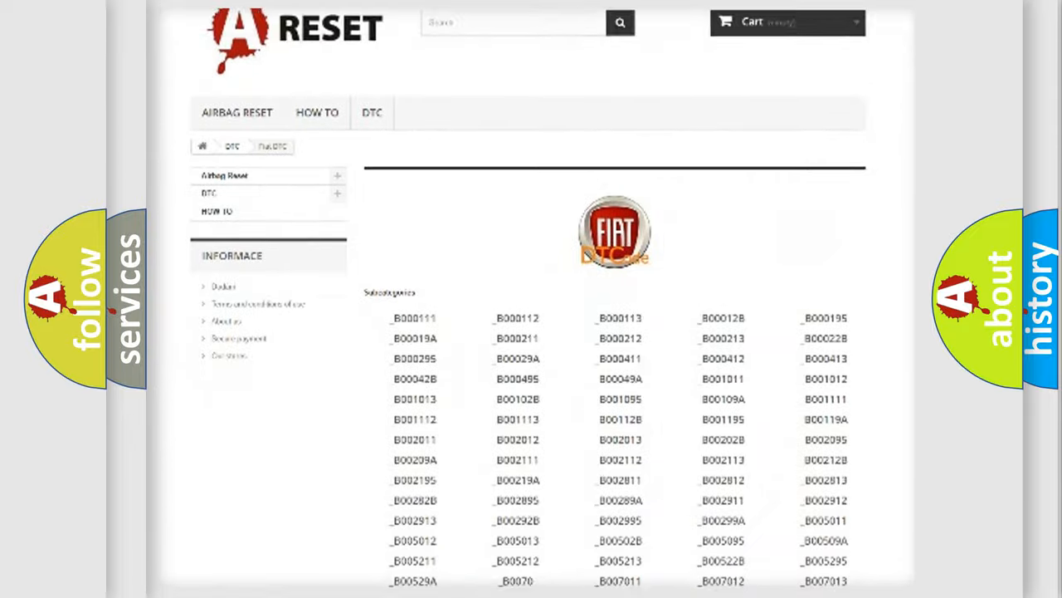
{"action": "scroll", "scroll_direction": "down", "scroll_amount": 3}
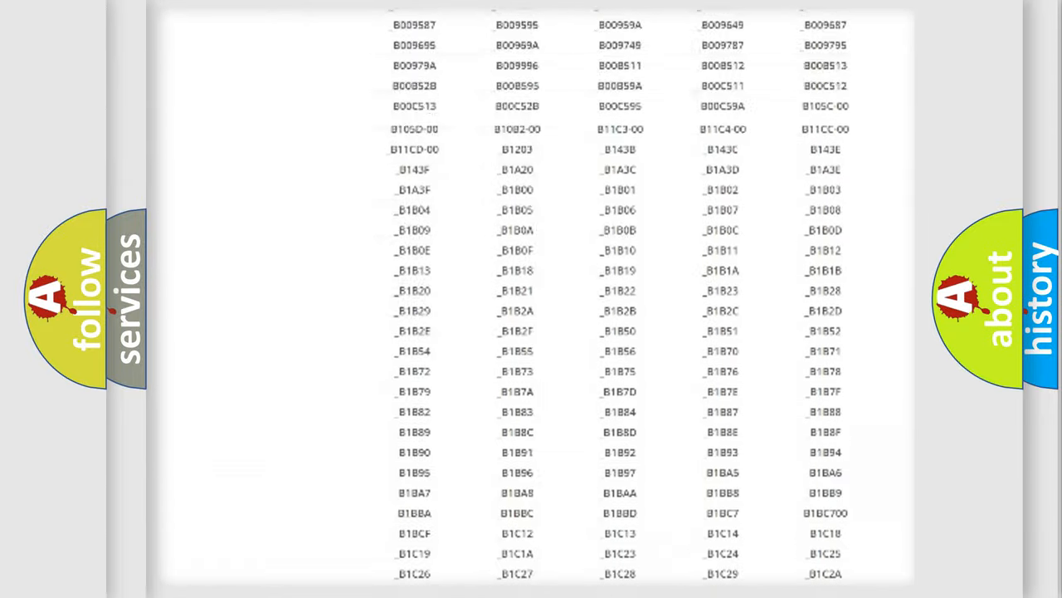
{"action": "scroll", "scroll_direction": "up", "scroll_amount": 3}
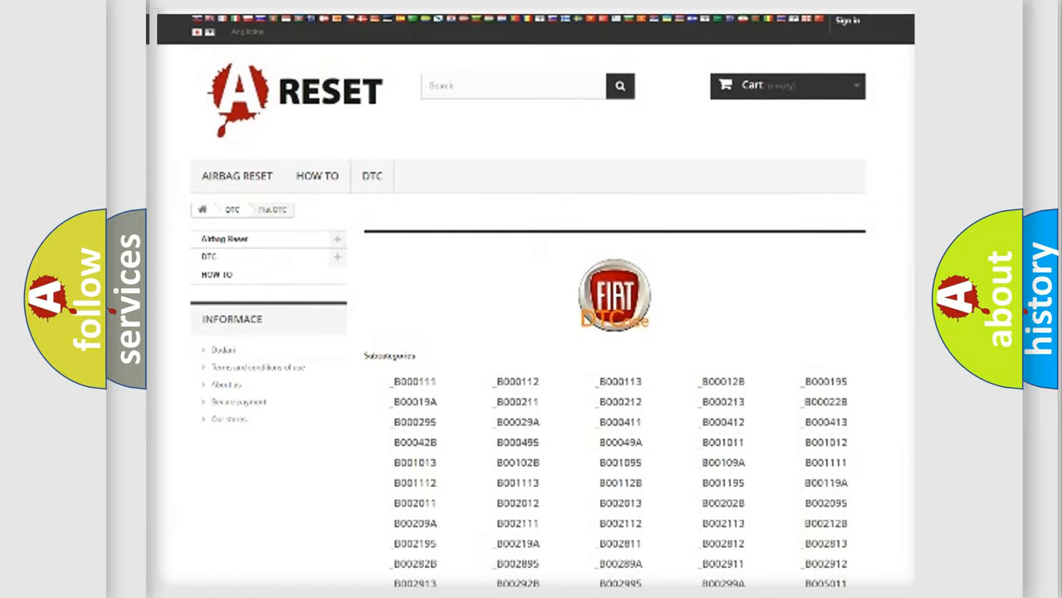